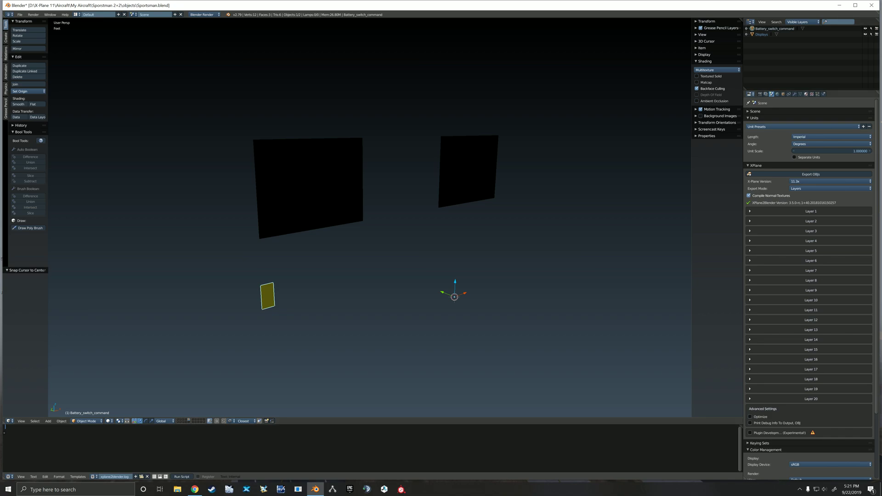
Step: Show the battery_switch_command material's X-Plane manipulator panel in the Properties editor
{"action": "left_click", "coordinate": [755, 94]}
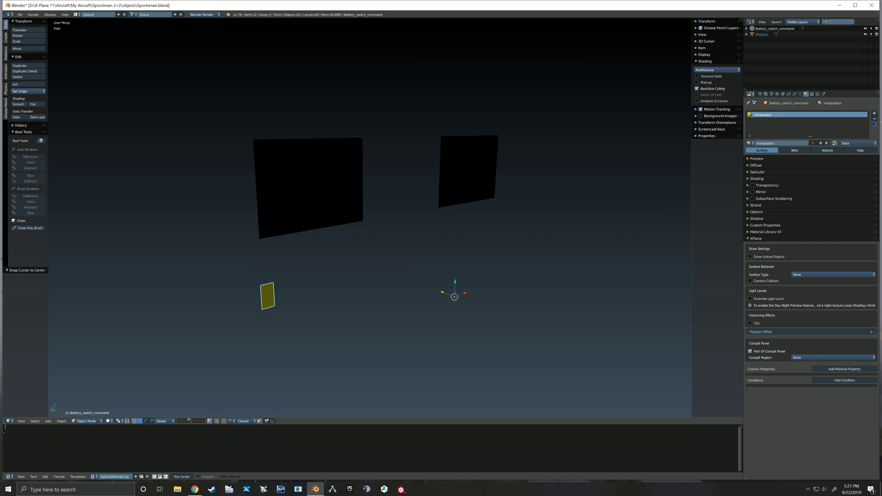
{"action": "mouse_move", "coordinate": [795, 150]}
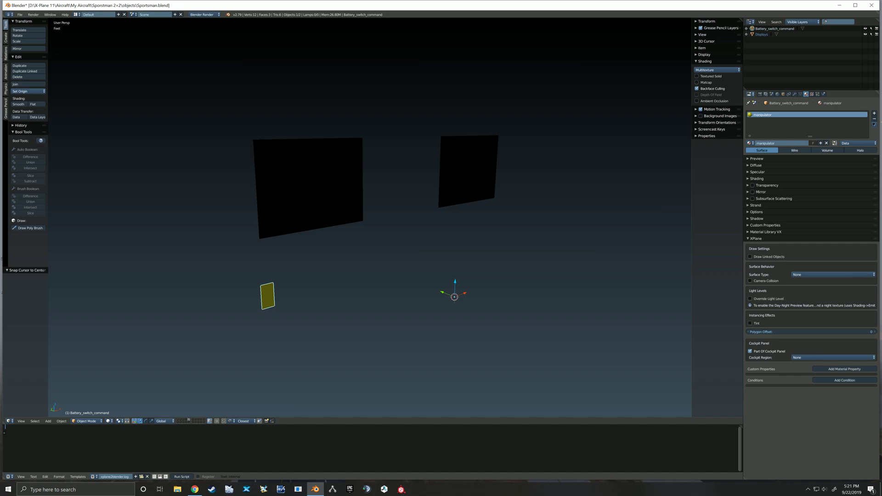
{"action": "mouse_move", "coordinate": [768, 256]}
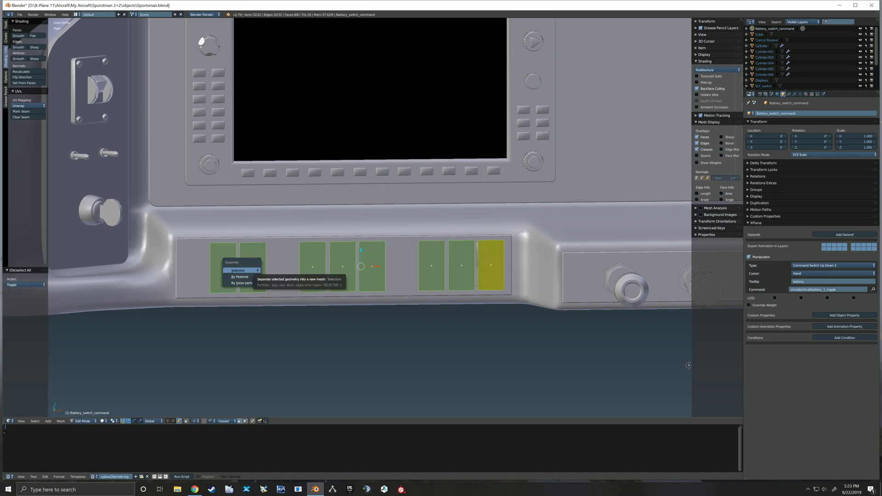
{"action": "mouse_move", "coordinate": [241, 283]}
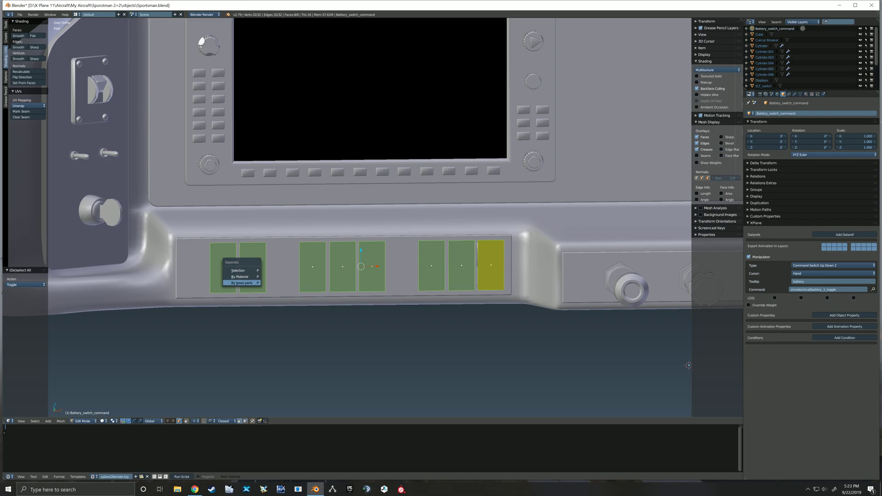
Step: Separate the battery switch command mesh by loose parts into one object per rocker switch
{"action": "left_click", "coordinate": [241, 283]}
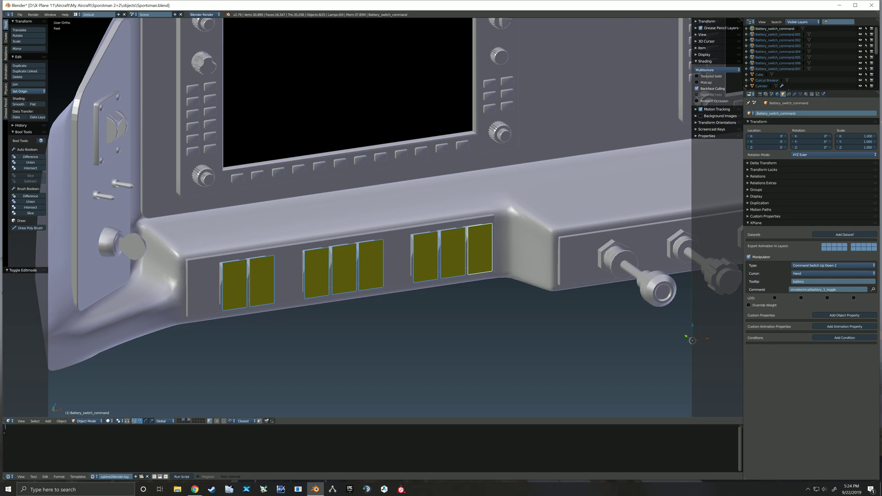
Step: Select the second rocker switch's manipulator object and rename it Avionics_switch_command
{"action": "left_click", "coordinate": [232, 281]}
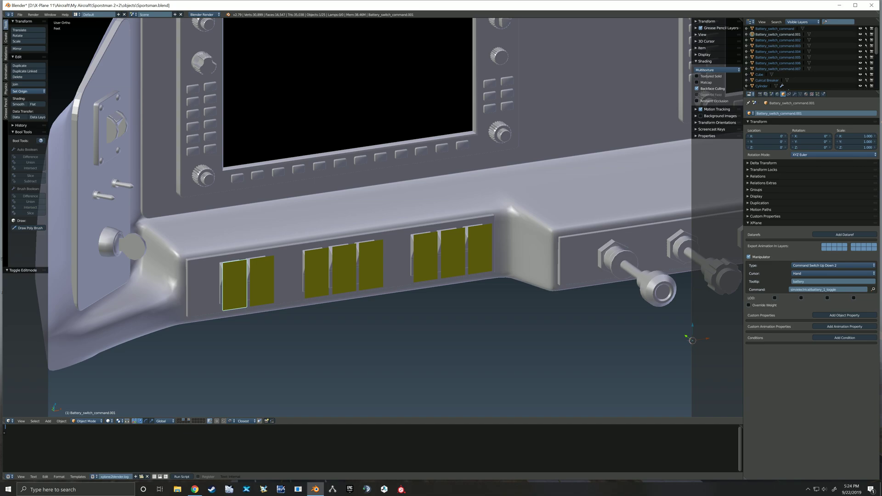
{"action": "left_click", "coordinate": [479, 250]}
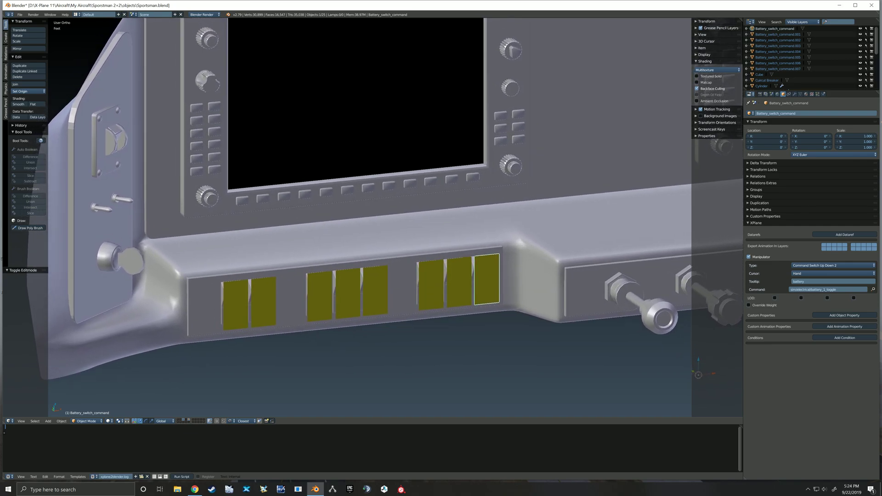
{"action": "left_click", "coordinate": [233, 304]}
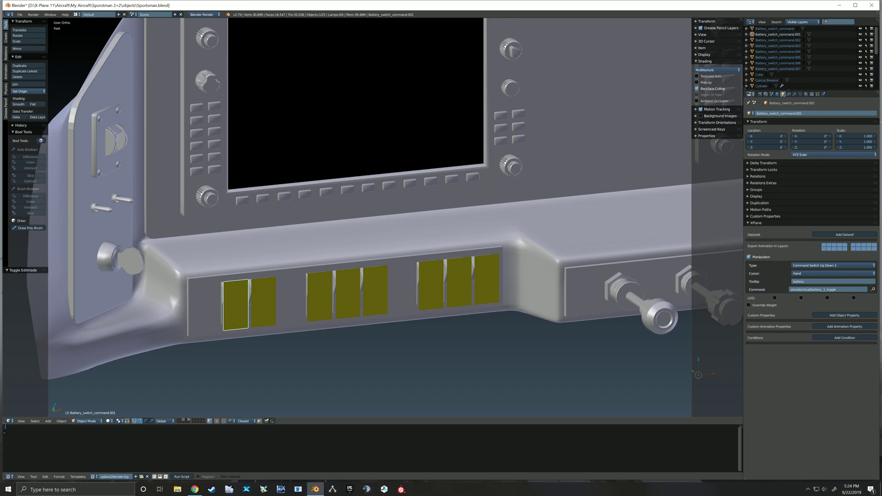
{"action": "left_click", "coordinate": [260, 302]}
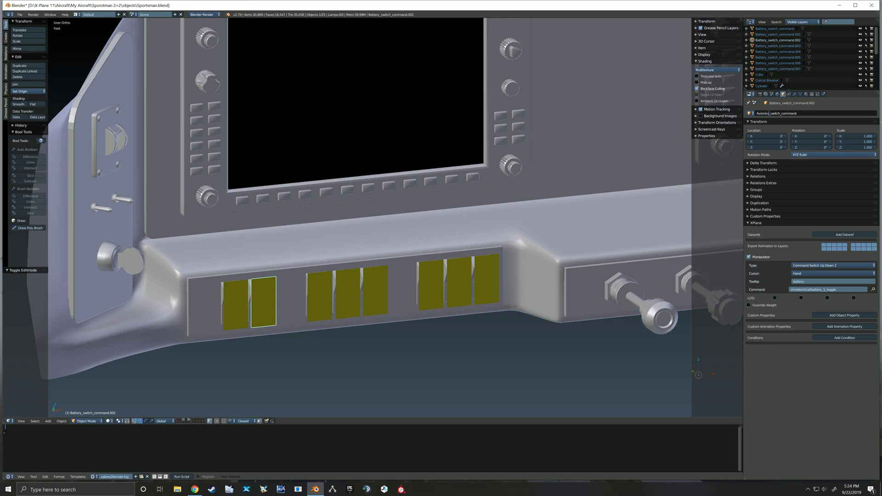
{"action": "type", "text": "Avionics_switch_command"}
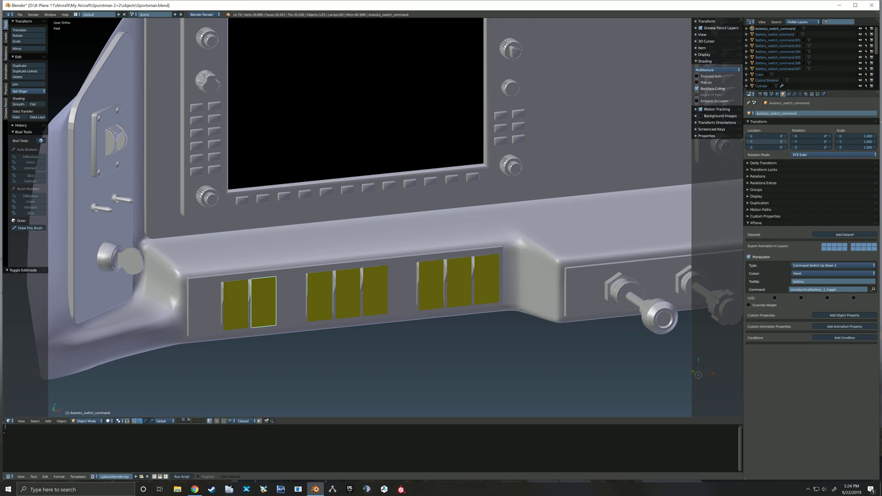
{"action": "mouse_move", "coordinate": [833, 265]}
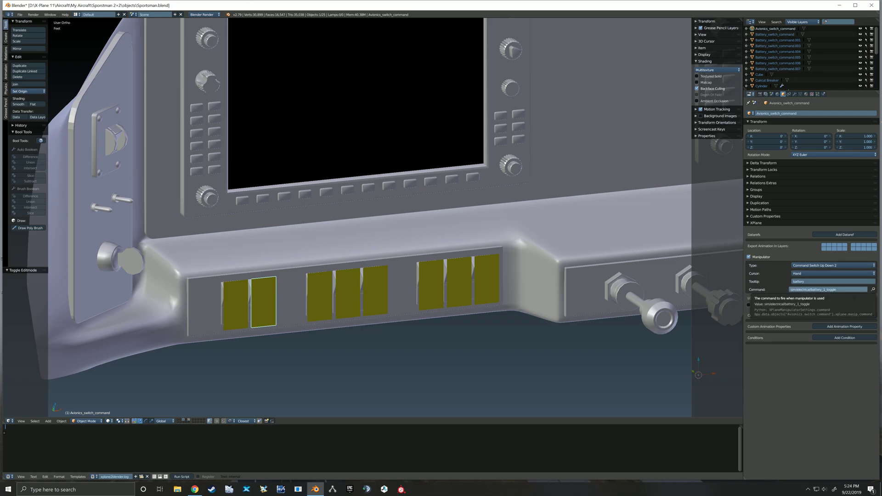
Step: Search the X-Plane command list for 'avio' to find the avionics commands
{"action": "left_click", "coordinate": [827, 289]}
{"action": "type", "text": "batter"}
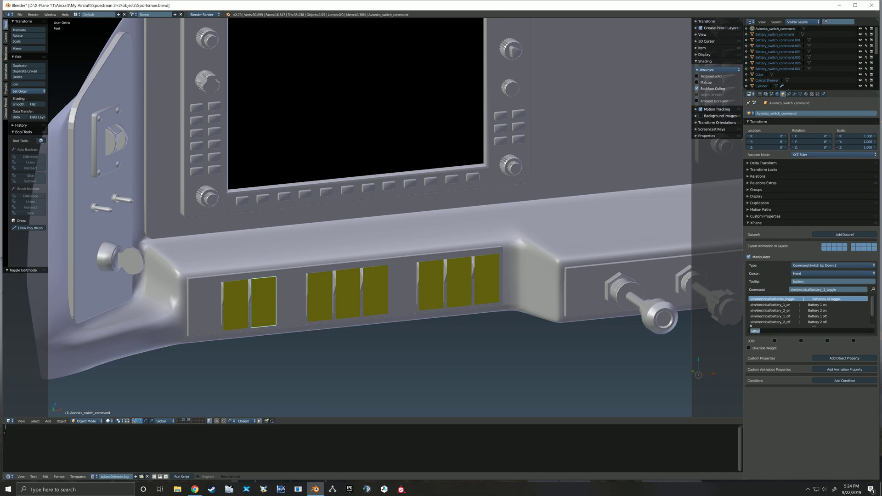
{"action": "type", "text": "avio"}
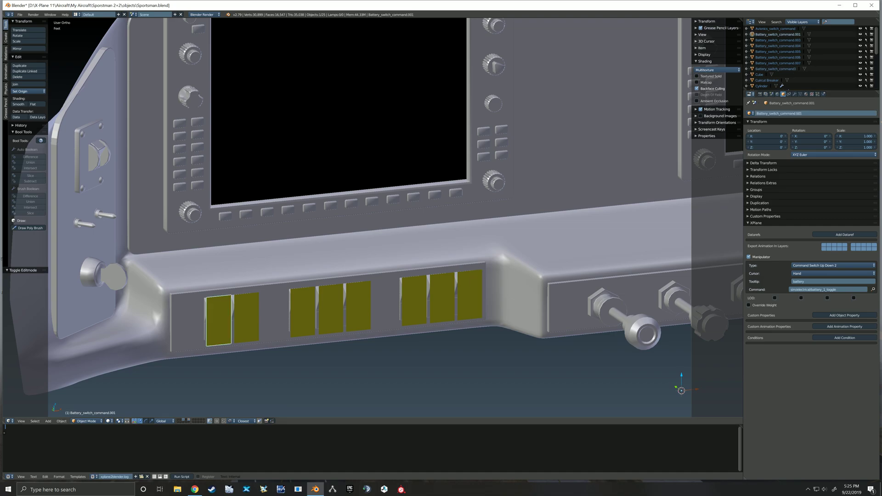
Step: Pick the leftmost rocker switch's manipulator object and start editing its name
{"action": "double_click", "coordinate": [781, 113]}
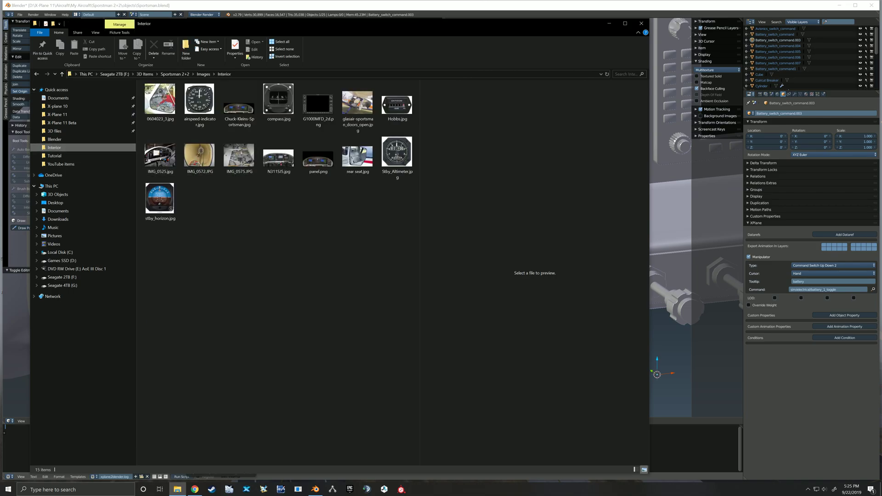
Step: Close the Interior reference photos folder to return to the Blender cockpit scene
{"action": "left_click", "coordinate": [160, 151]}
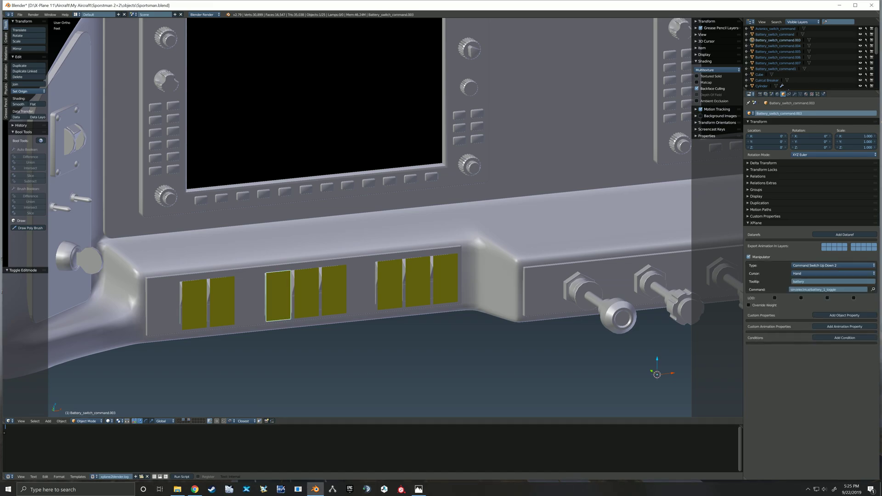
Step: Rename the fourth switch object for nav lights and search commands for 'nav'
{"action": "double_click", "coordinate": [787, 113]}
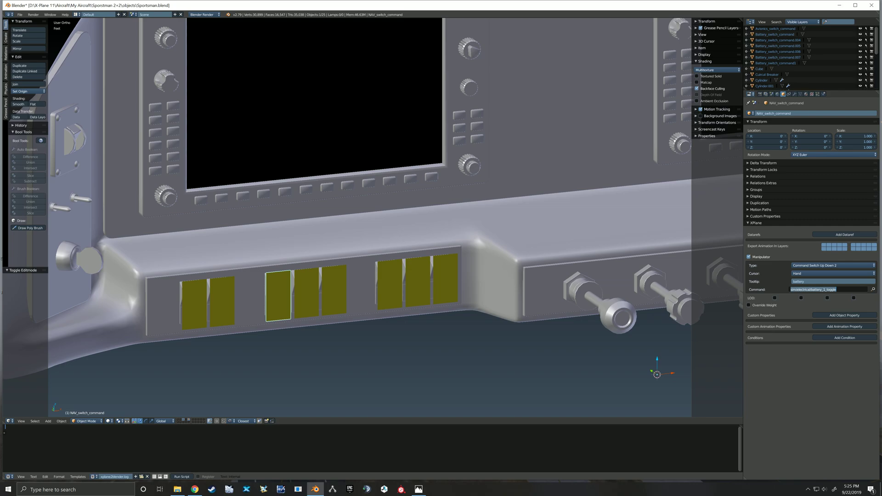
{"action": "left_click", "coordinate": [827, 290]}
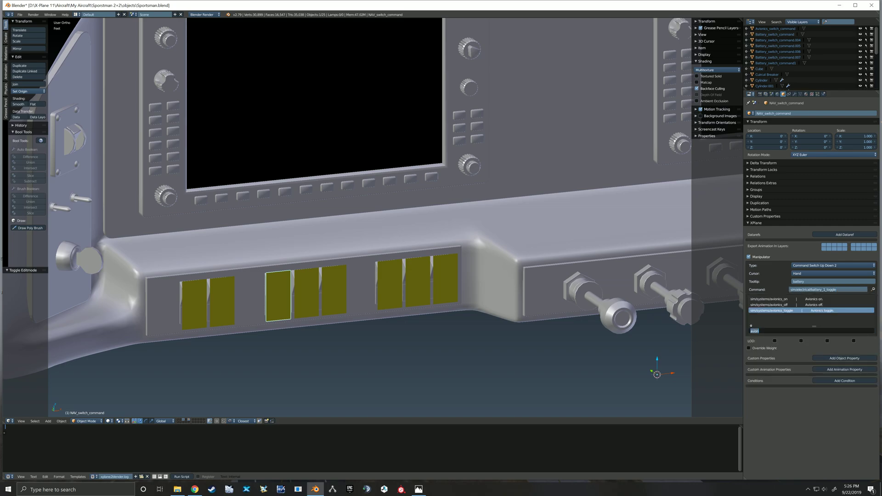
{"action": "type", "text": "nav_lights_toggle"}
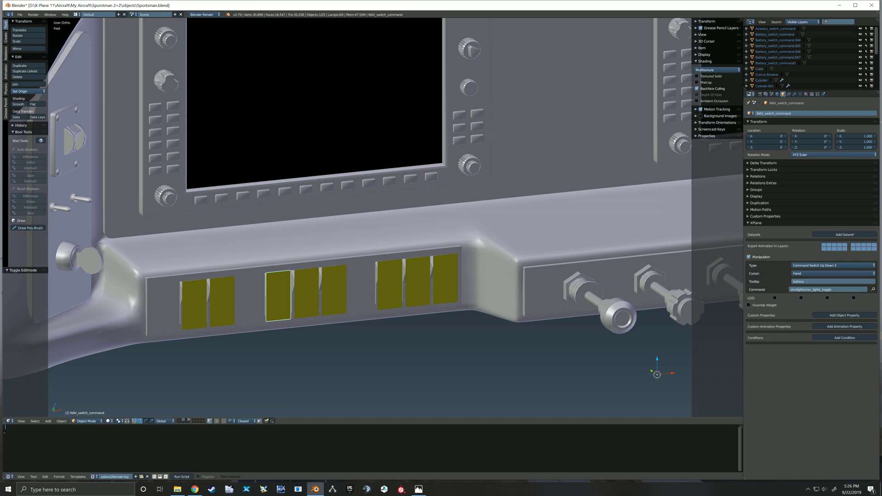
Step: Rename the fifth switch Strobe_switch_command and assign sim/lights/strobe_lights_toggle
{"action": "left_click", "coordinate": [287, 295]}
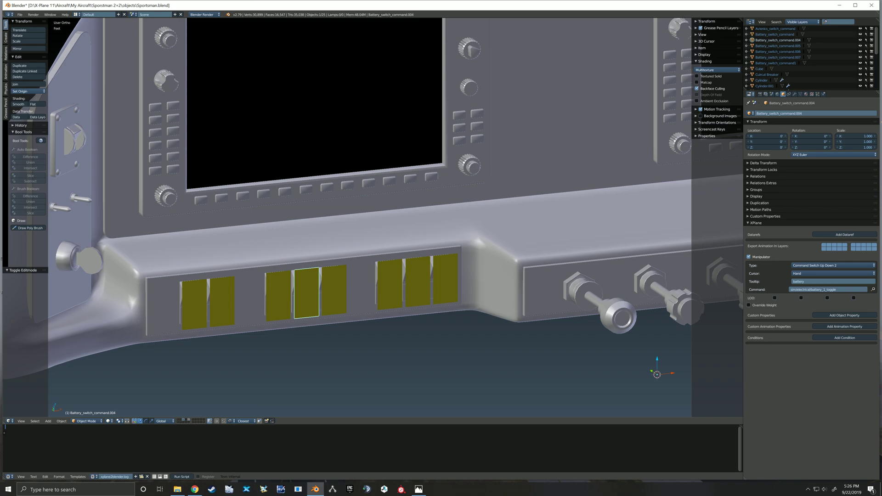
{"action": "double_click", "coordinate": [779, 113]}
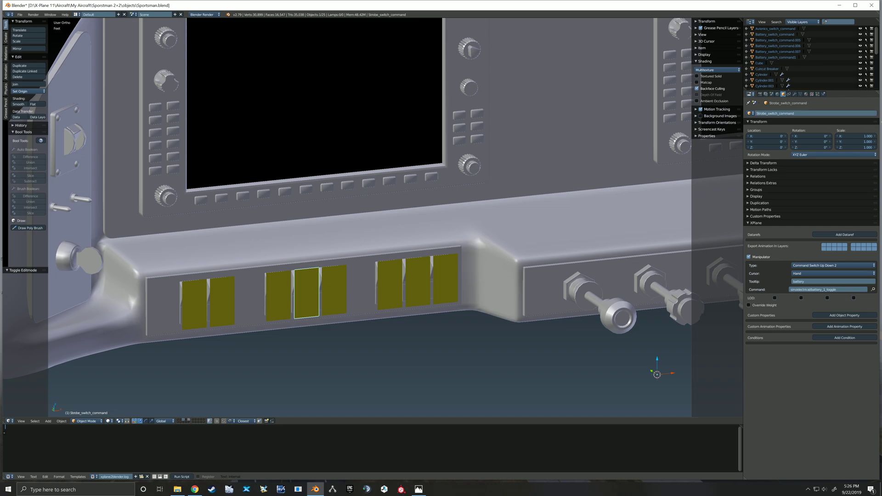
{"action": "left_click", "coordinate": [826, 289]}
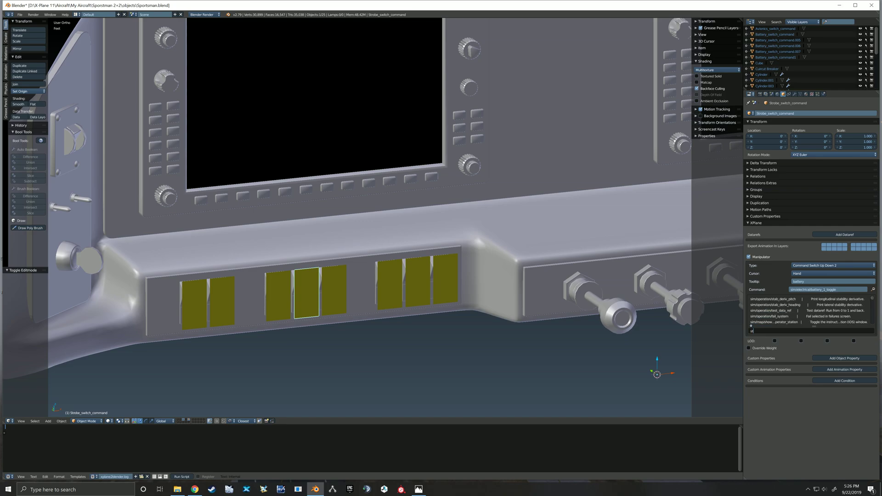
{"action": "type", "text": "strobe_lights"}
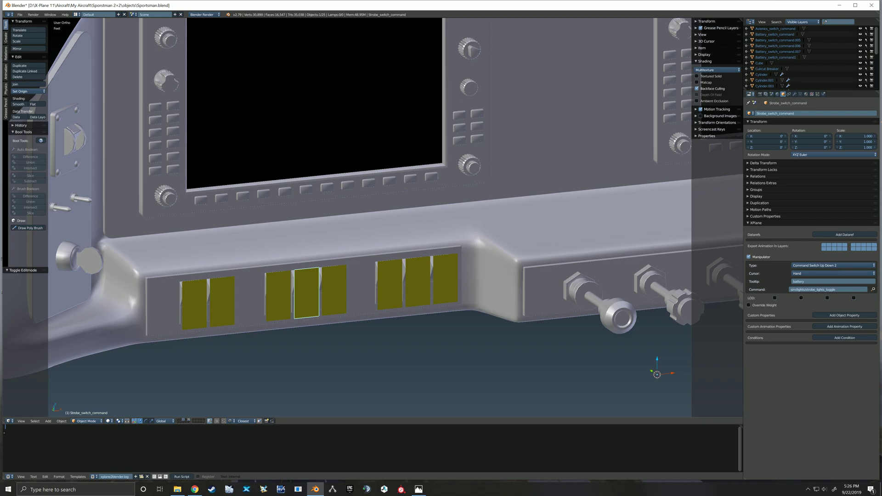
{"action": "left_click", "coordinate": [335, 295]}
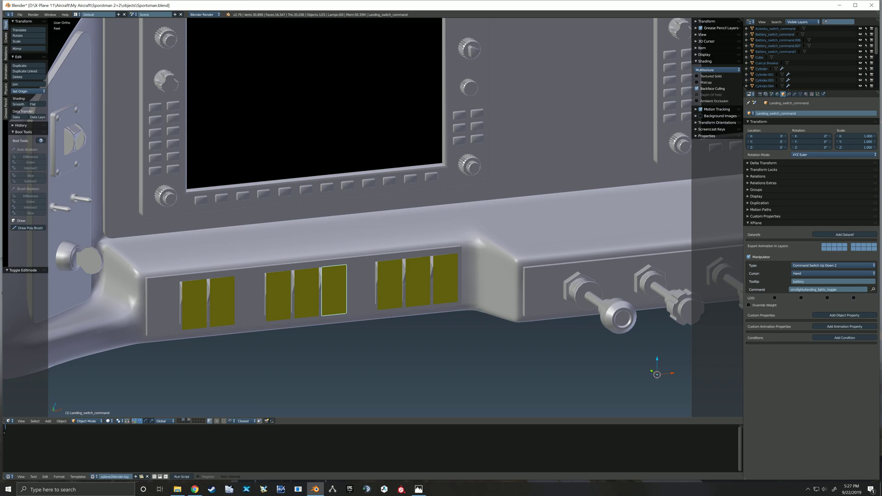
Step: Select the Pitot_switch_command object in the viewport
{"action": "left_click", "coordinate": [417, 283]}
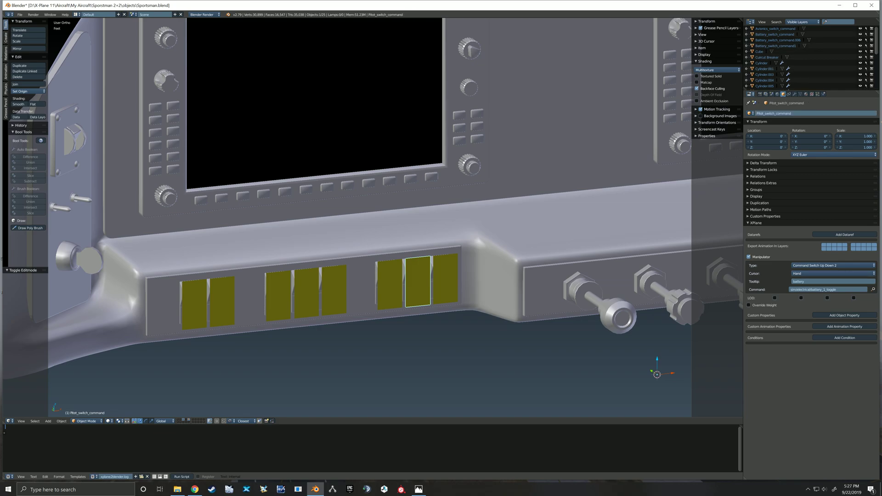
Step: Search commands for 'pitot' to assign the pitot heat toggle to the pitot switch
{"action": "left_click", "coordinate": [827, 289]}
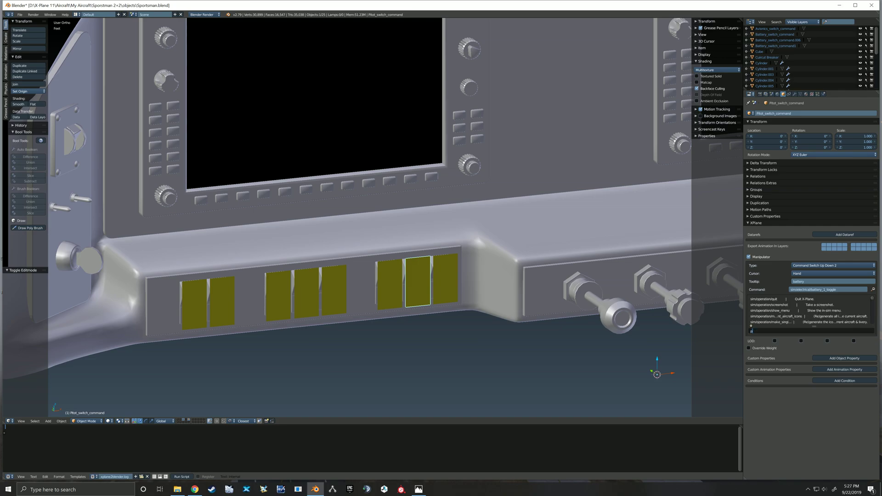
{"action": "type", "text": "pitot_heat0_tog"}
{"action": "left_click", "coordinate": [832, 281]}
{"action": "type", "text": "Pitot Heat"}
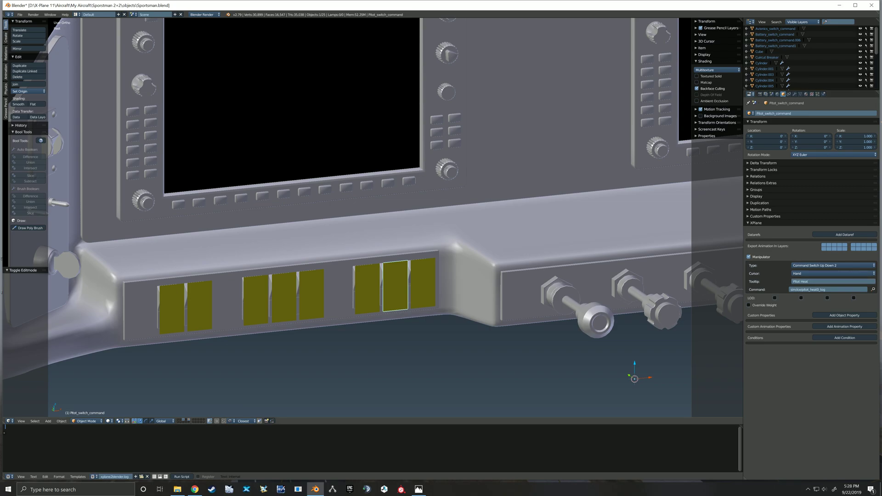
Step: Set tooltips Landing Lights and Strobe on their switch objects, then select the avionics switch object
{"action": "left_click", "coordinate": [309, 295]}
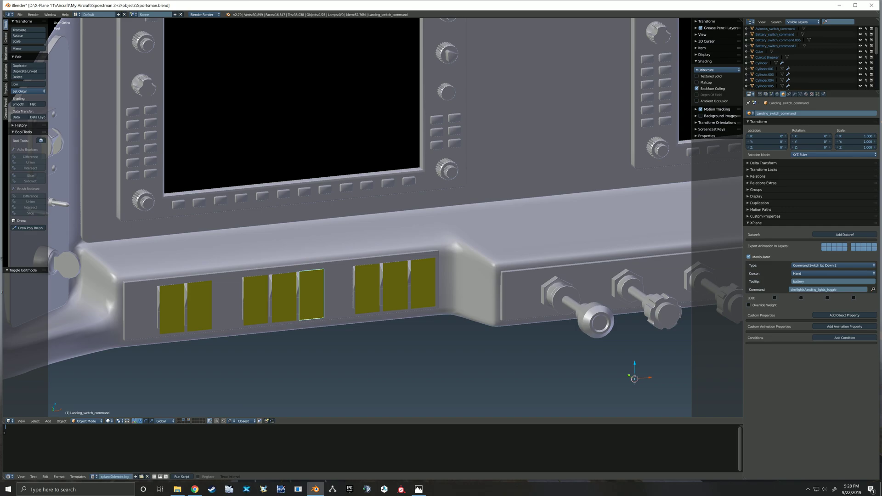
{"action": "left_click", "coordinate": [831, 281]}
{"action": "type", "text": "Landing Lights"}
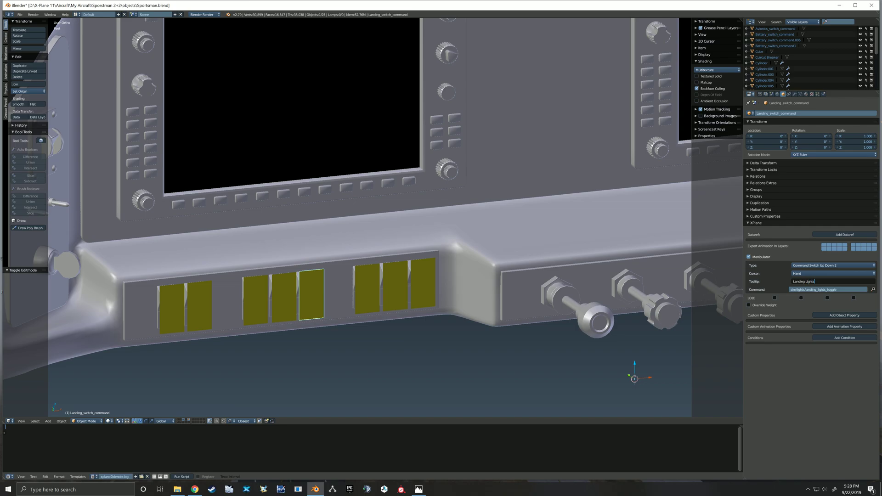
{"action": "left_click", "coordinate": [284, 304]}
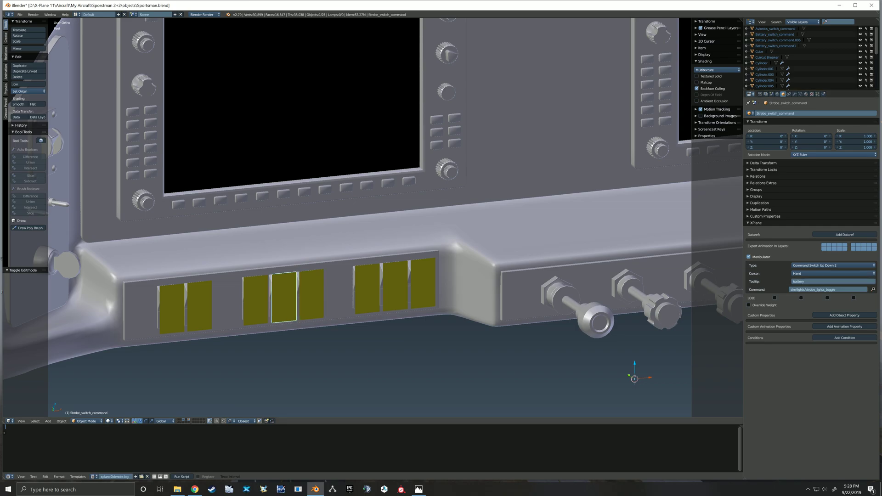
{"action": "left_click", "coordinate": [309, 296]}
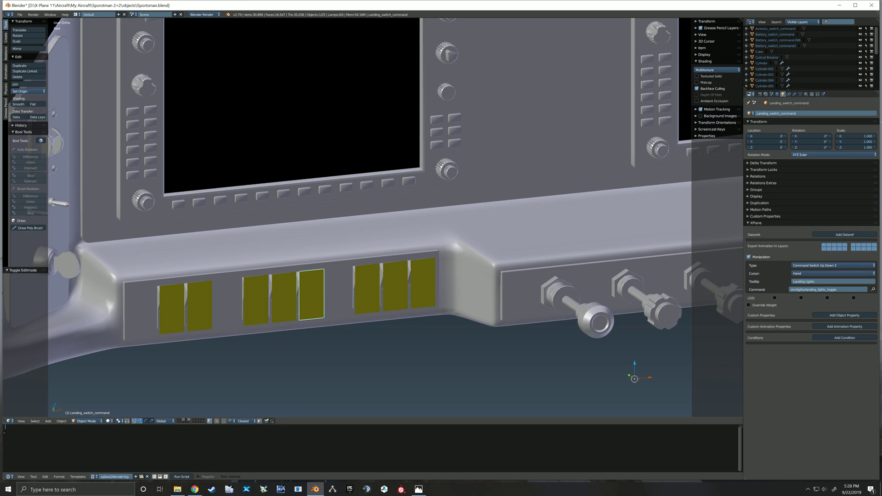
{"action": "left_click", "coordinate": [284, 298]}
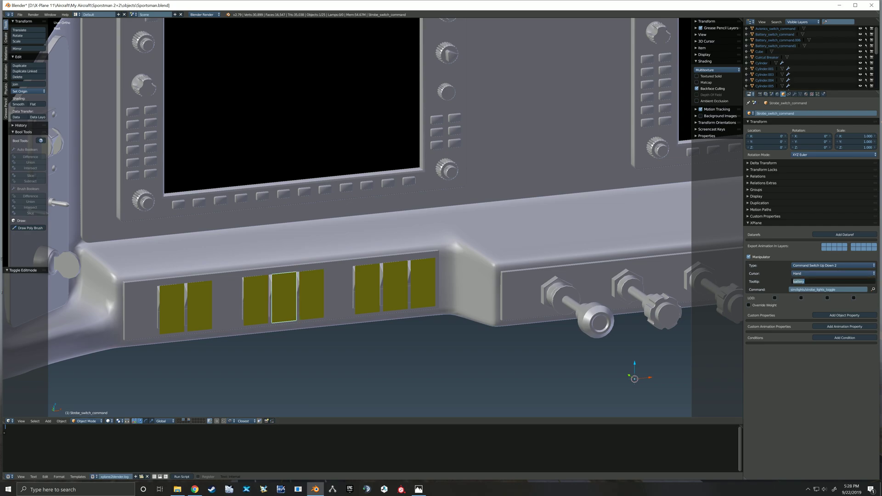
{"action": "type", "text": "Strobe"}
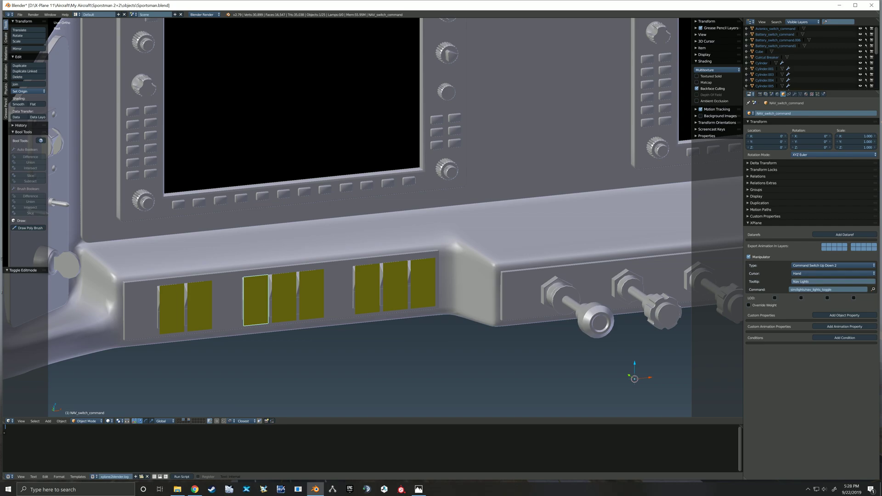
{"action": "left_click", "coordinate": [189, 305]}
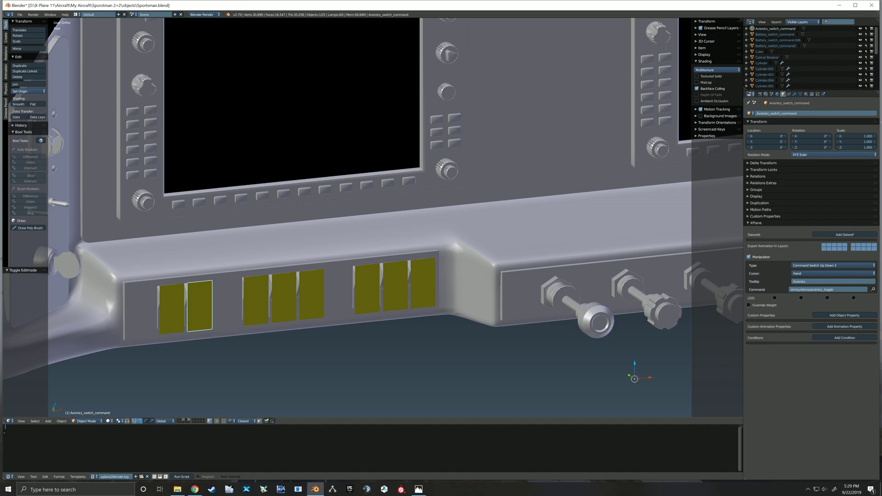
Step: Give the rightmost switch object a Fuel Pump tooltip and the fuel pump toggle command
{"action": "left_click", "coordinate": [422, 282]}
{"action": "type", "text": "fuel"}
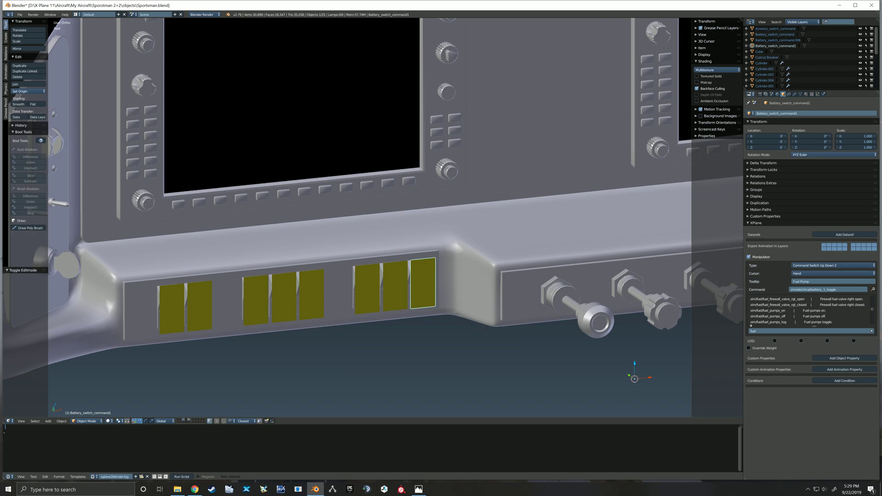
{"action": "left_click", "coordinate": [778, 321]}
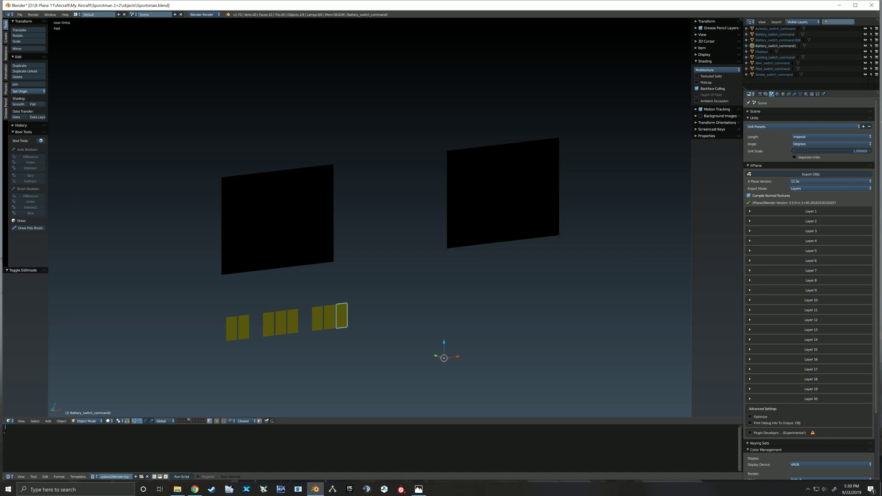
Step: Export the visible switch manipulator objects as X-Plane OBJ files from the Scene XPlane panel
{"action": "left_click", "coordinate": [810, 250]}
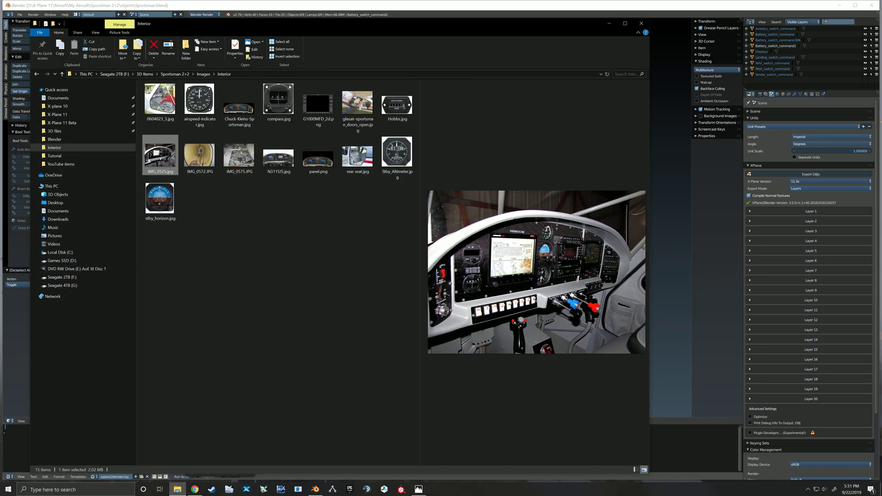
Step: Go to the Sportsman 2+2 objects folder and select the freshly exported cockpit.obj
{"action": "left_click", "coordinate": [57, 114]}
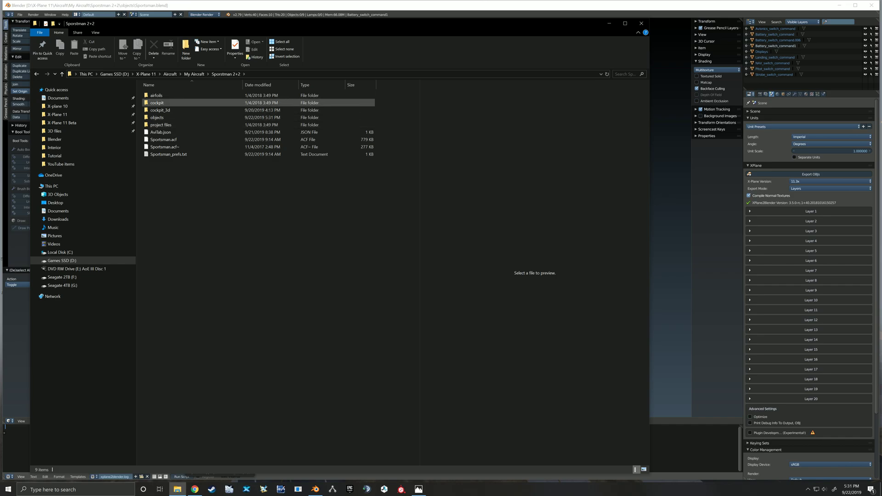
{"action": "double_click", "coordinate": [156, 117]}
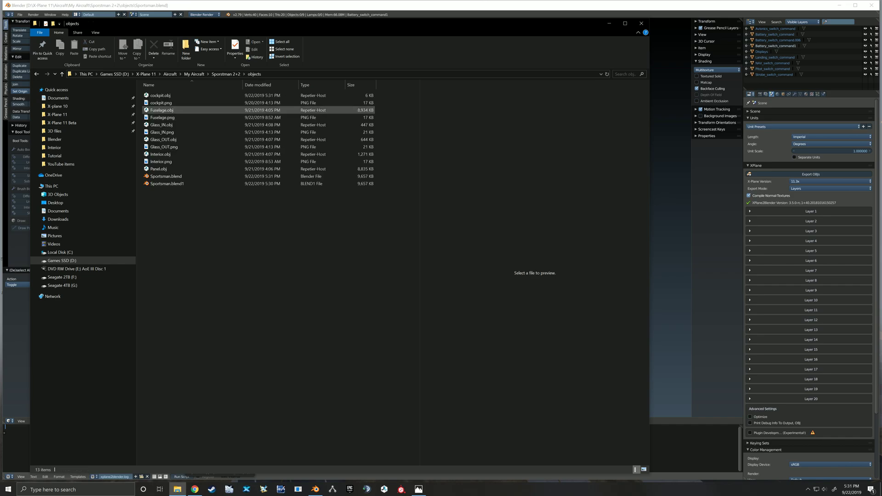
{"action": "left_click", "coordinate": [161, 95]}
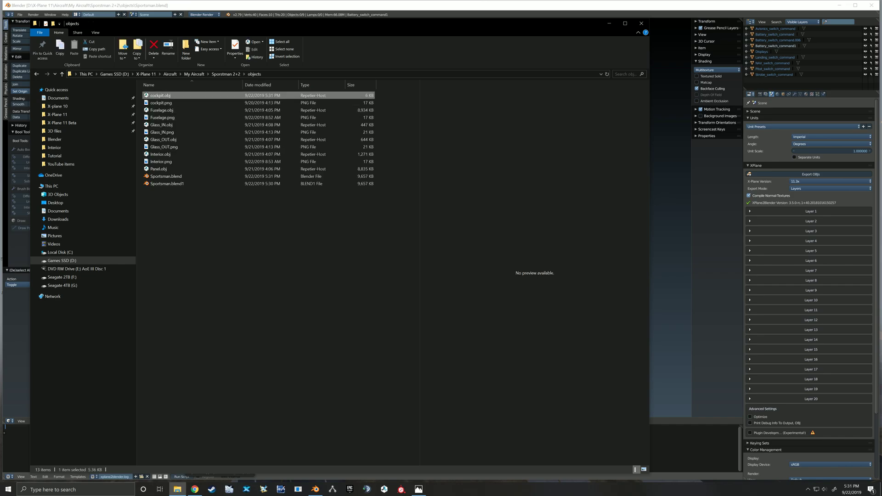